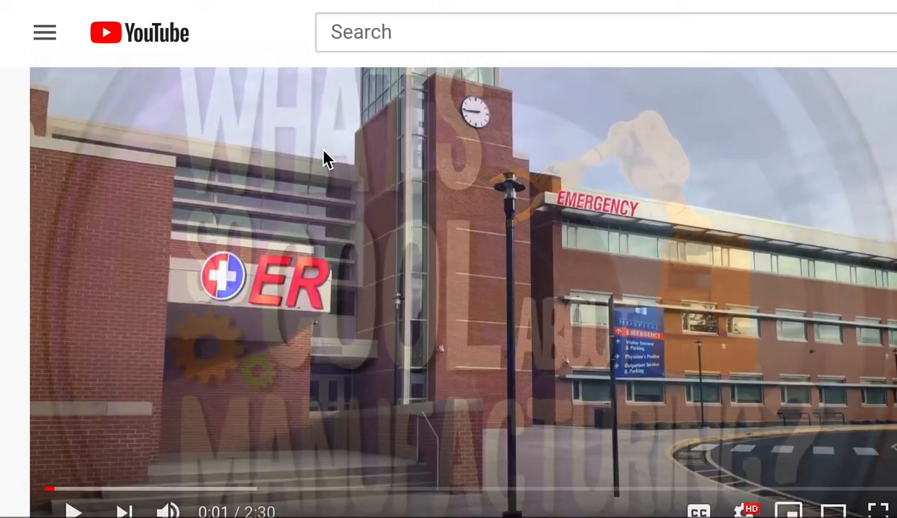
- Switch between the ER reception slide and the school exterior slide, landing on the ER reception scene
{"action": "scroll", "scroll_direction": "down", "scroll_amount": 3}
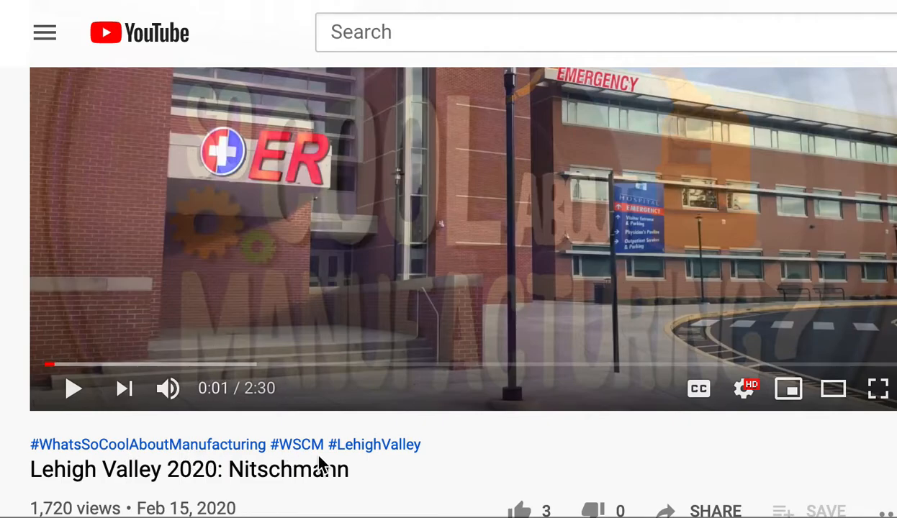
{"action": "mouse_move", "coordinate": [372, 473]}
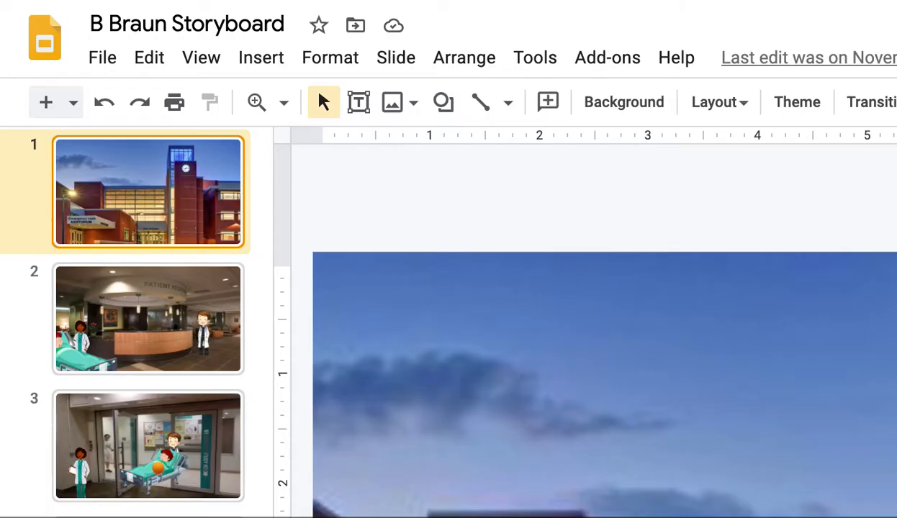
{"action": "mouse_move", "coordinate": [55, 75]}
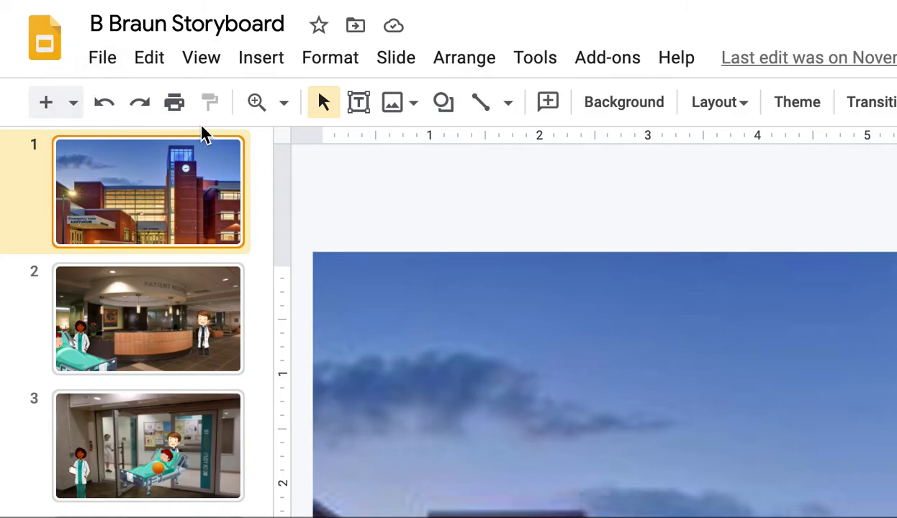
{"action": "mouse_move", "coordinate": [207, 137]}
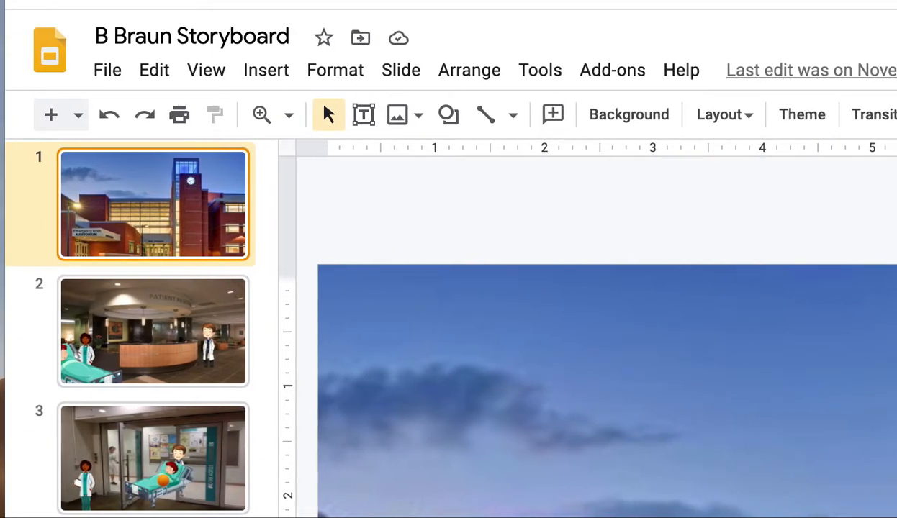
{"action": "mouse_move", "coordinate": [150, 216]}
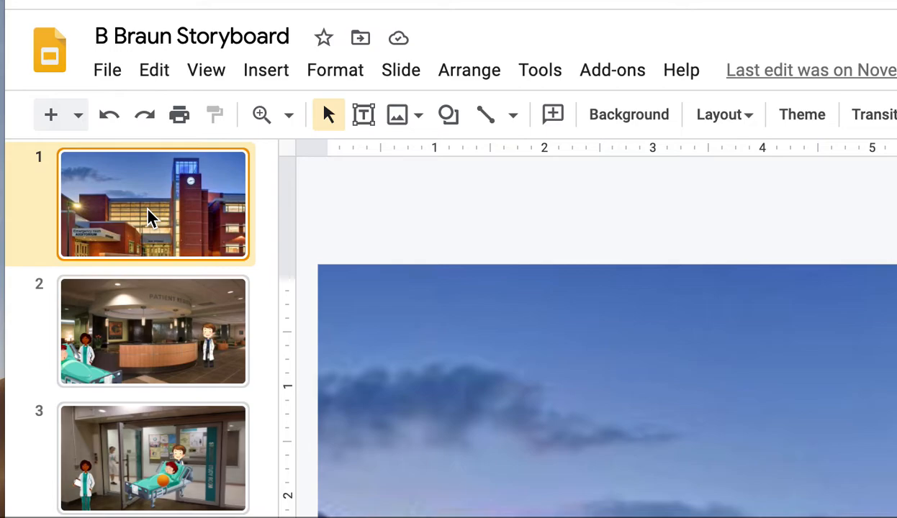
{"action": "mouse_move", "coordinate": [190, 233]}
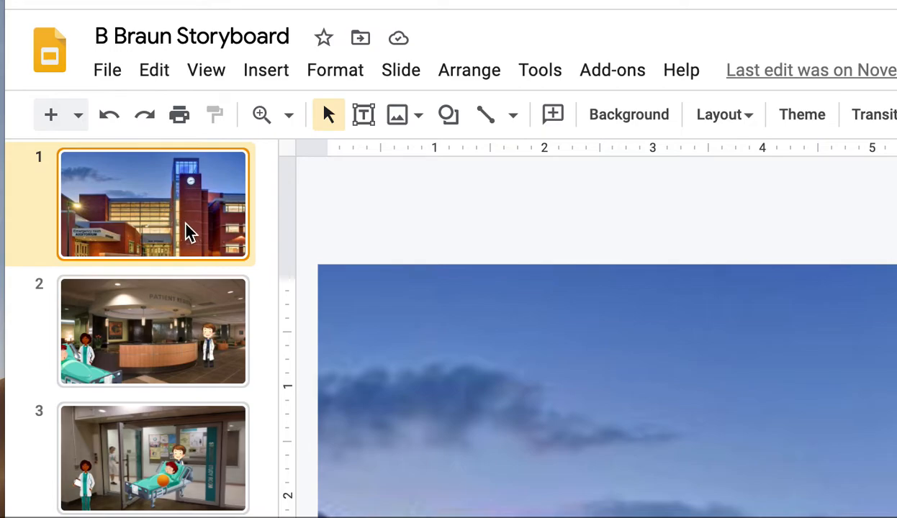
{"action": "mouse_move", "coordinate": [482, 187]}
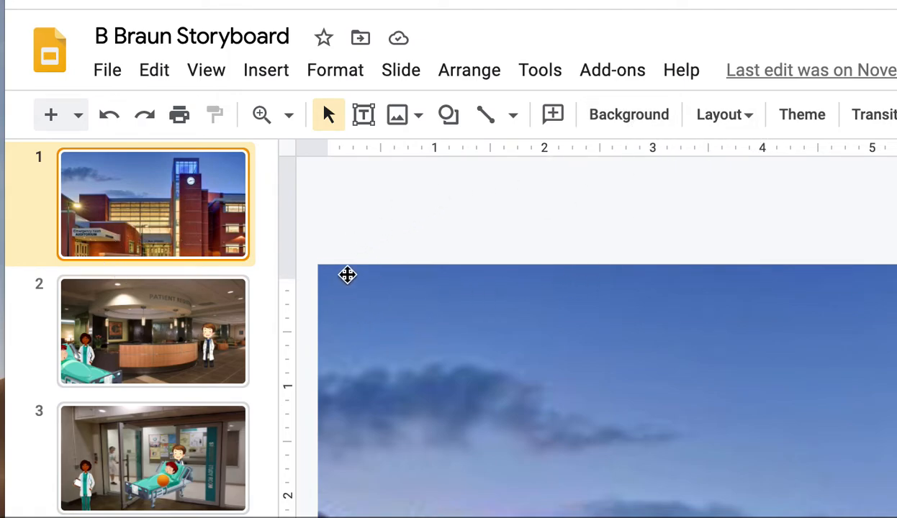
{"action": "left_click", "coordinate": [153, 331]}
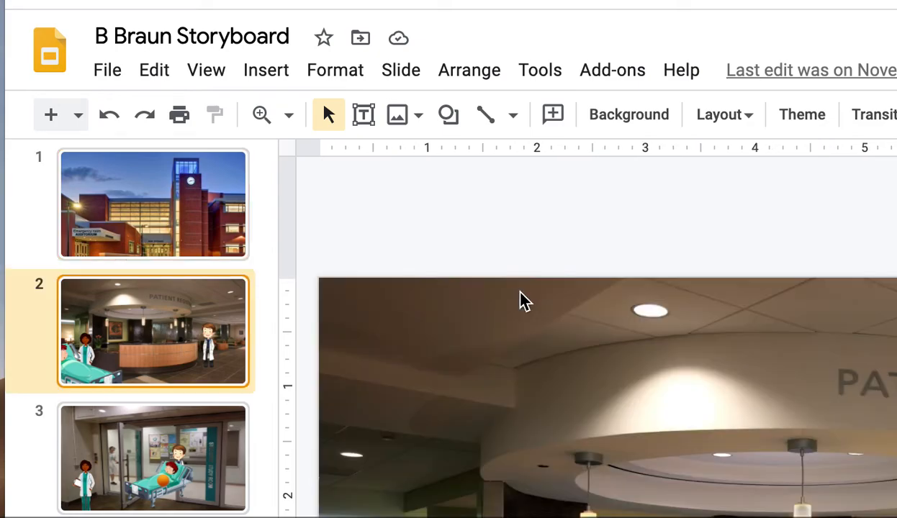
{"action": "left_click", "coordinate": [152, 204]}
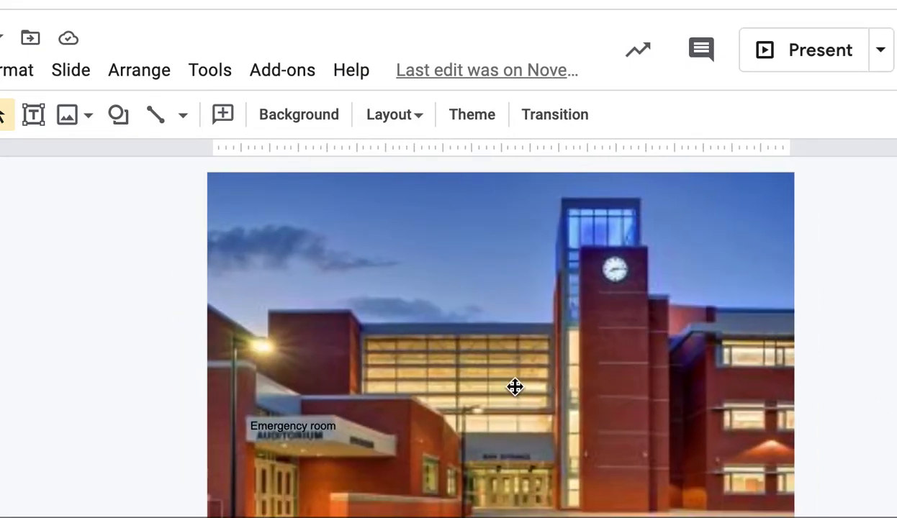
{"action": "mouse_move", "coordinate": [391, 225]}
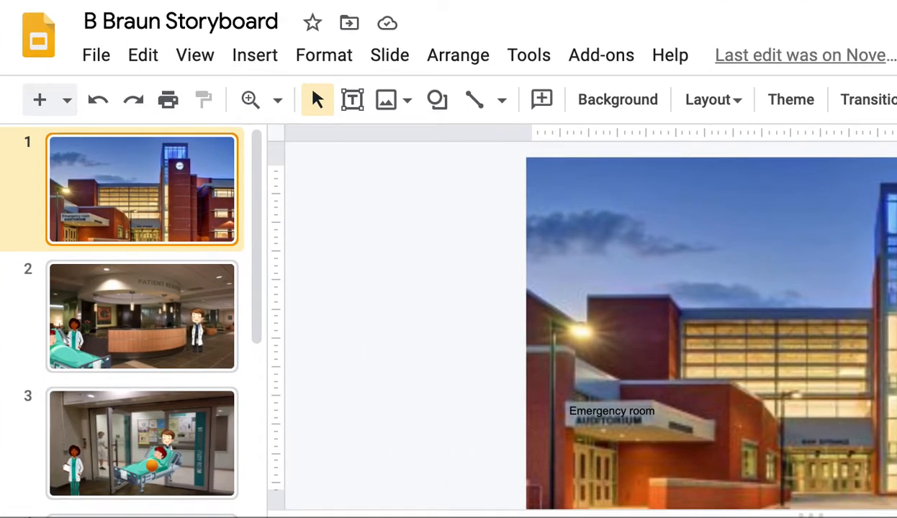
{"action": "scroll", "scroll_direction": "down", "scroll_amount": 3}
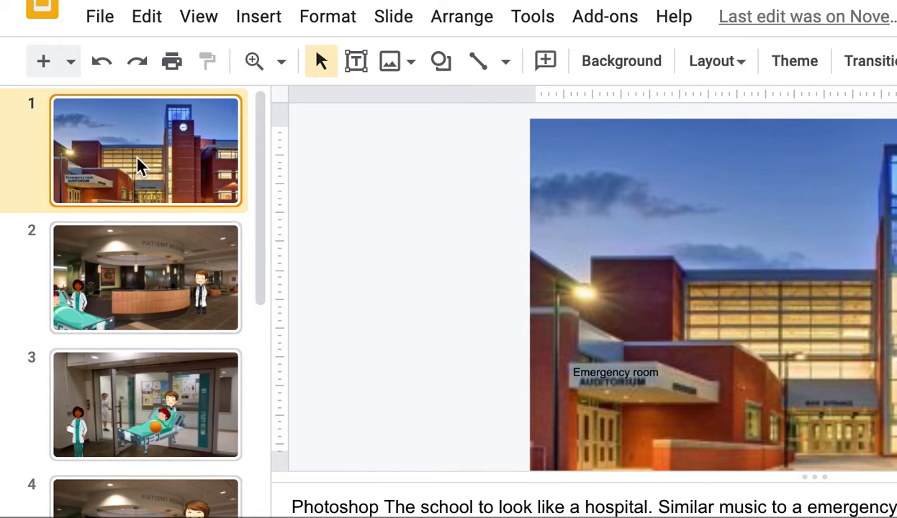
{"action": "mouse_move", "coordinate": [721, 279]}
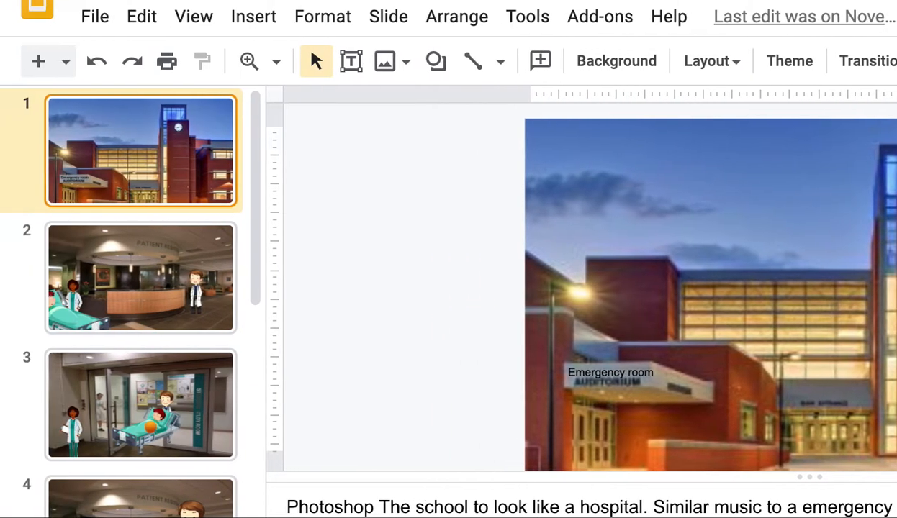
{"action": "left_click", "coordinate": [141, 277]}
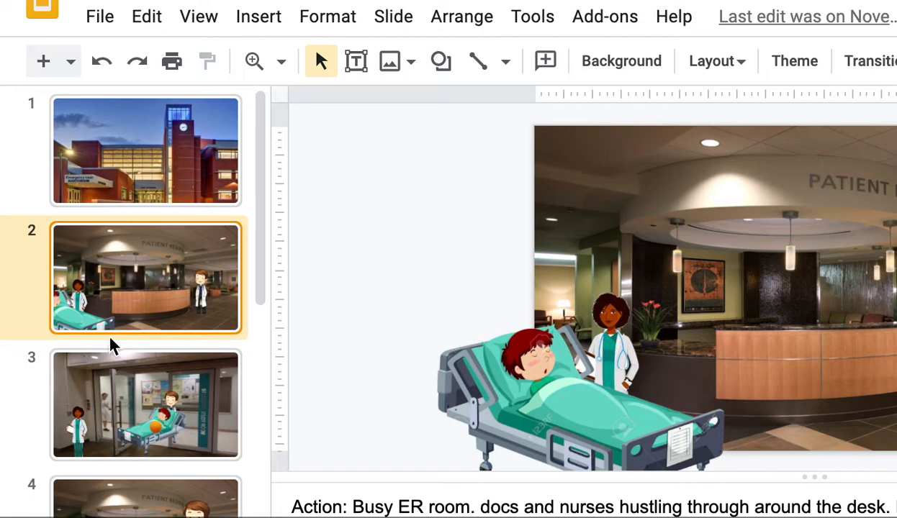
{"action": "mouse_move", "coordinate": [492, 468]}
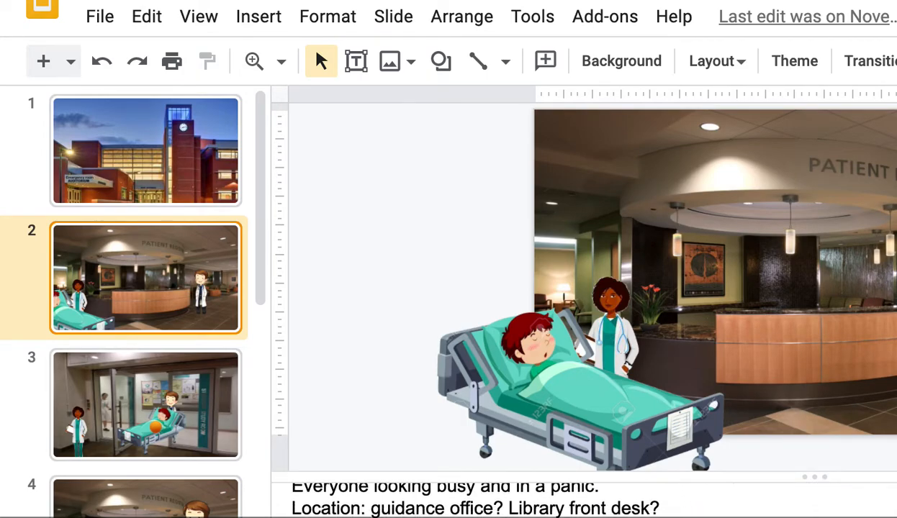
- Review the ER reception slide's notes and highlight the White doc jackets prop
{"action": "scroll", "scroll_direction": "down", "scroll_amount": 3}
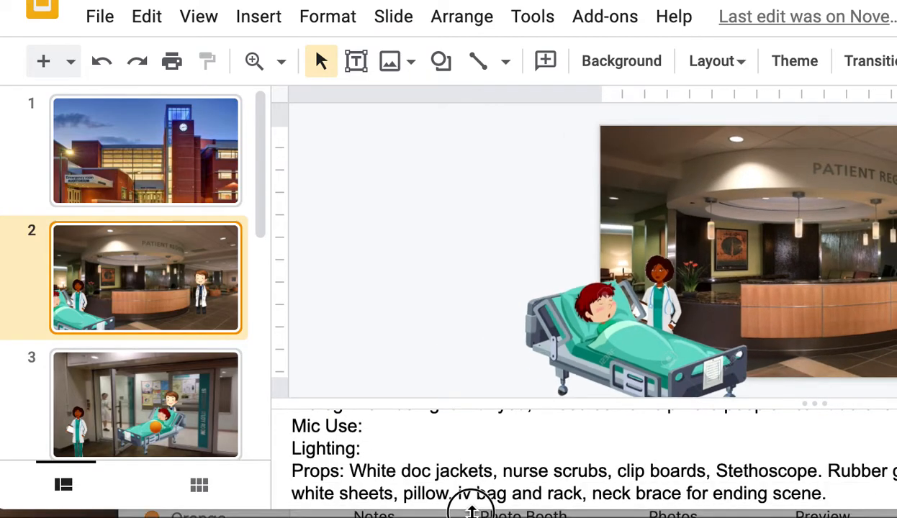
{"action": "double_click", "coordinate": [421, 475]}
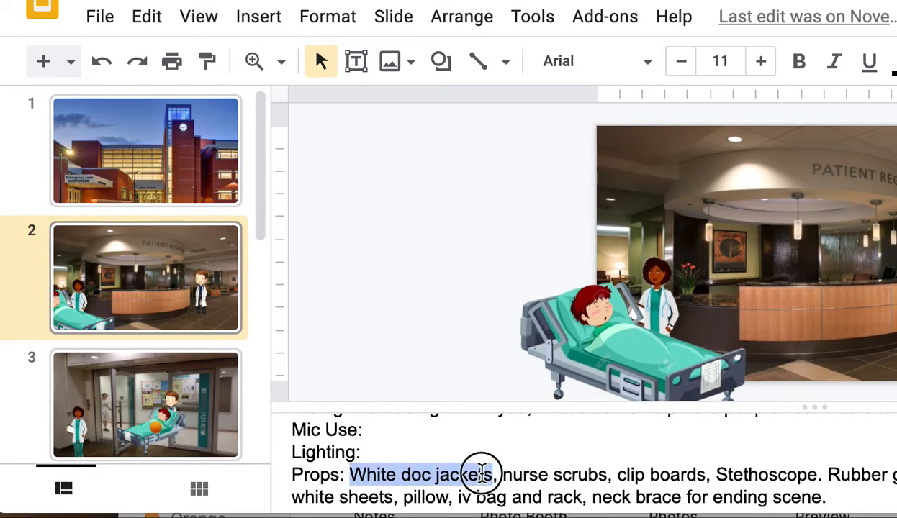
{"action": "left_click_drag", "start_coordinate": [481, 474], "coordinate": [781, 473]}
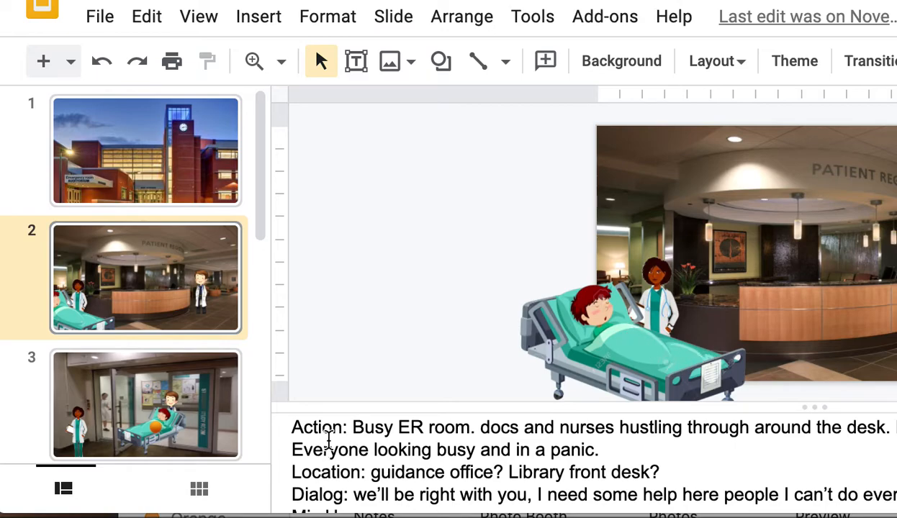
{"action": "left_click", "coordinate": [303, 428]}
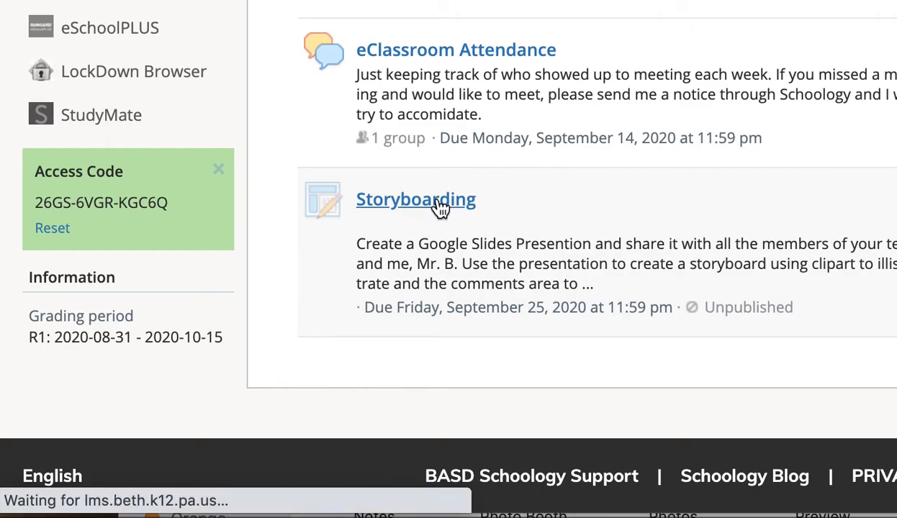
- Highlight the Storyboarding assignment's required note fields from Action to Music
{"action": "left_click", "coordinate": [415, 198]}
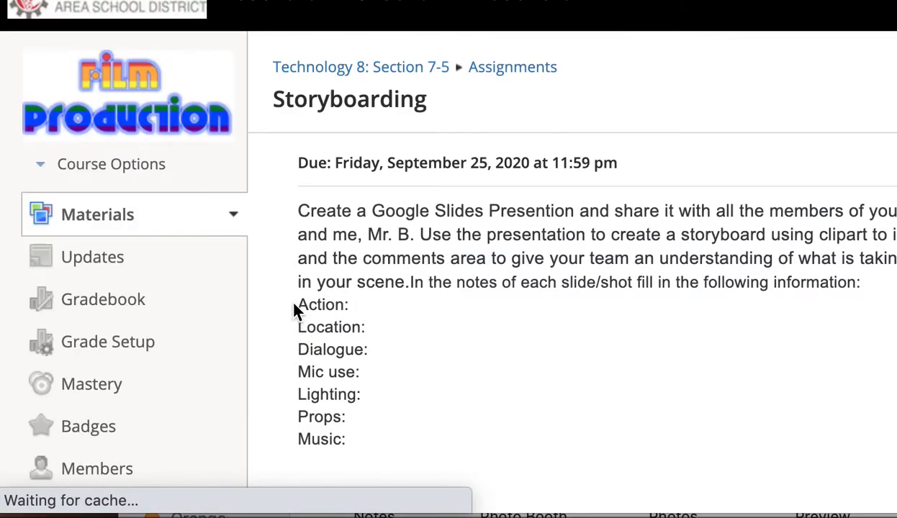
{"action": "left_click_drag", "start_coordinate": [298, 304], "coordinate": [345, 439]}
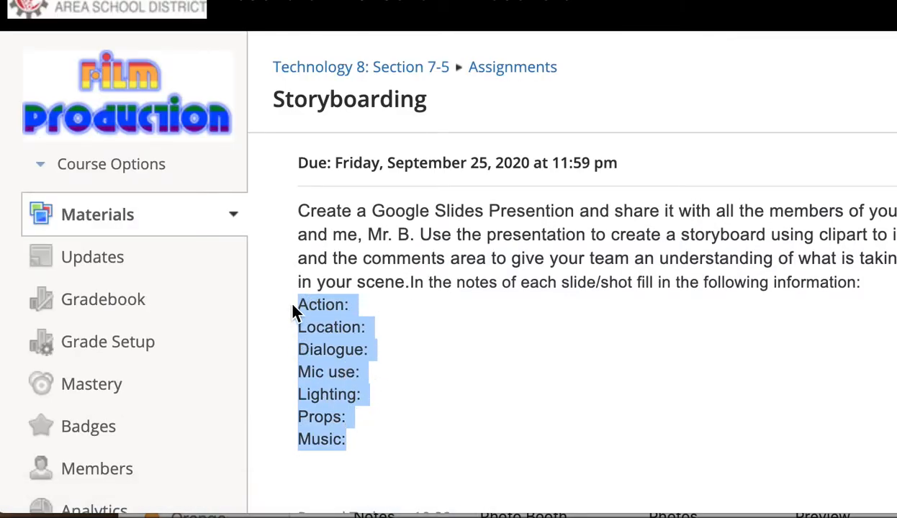
{"action": "mouse_move", "coordinate": [425, 314]}
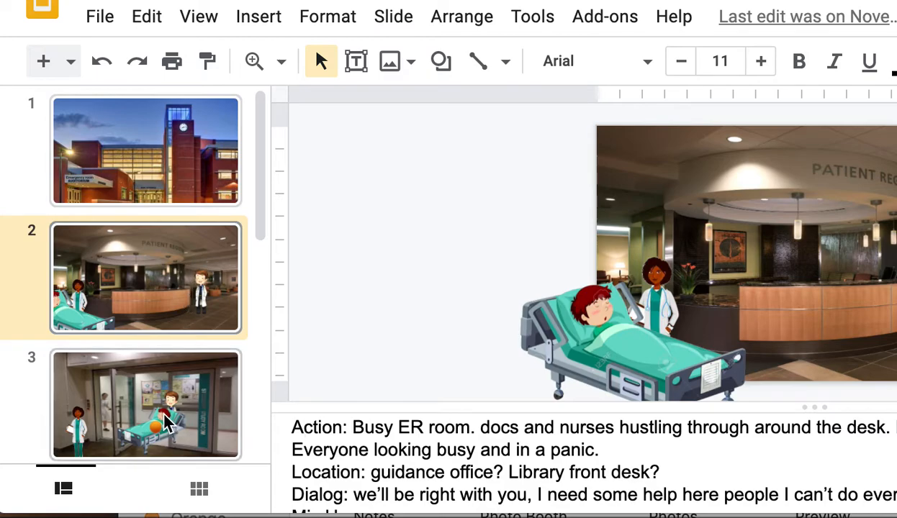
{"action": "left_click", "coordinate": [146, 405]}
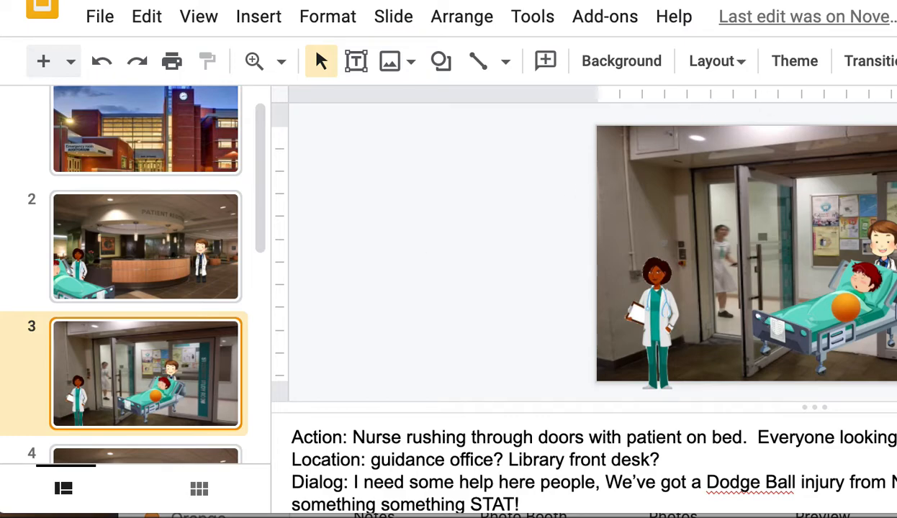
{"action": "mouse_move", "coordinate": [800, 250]}
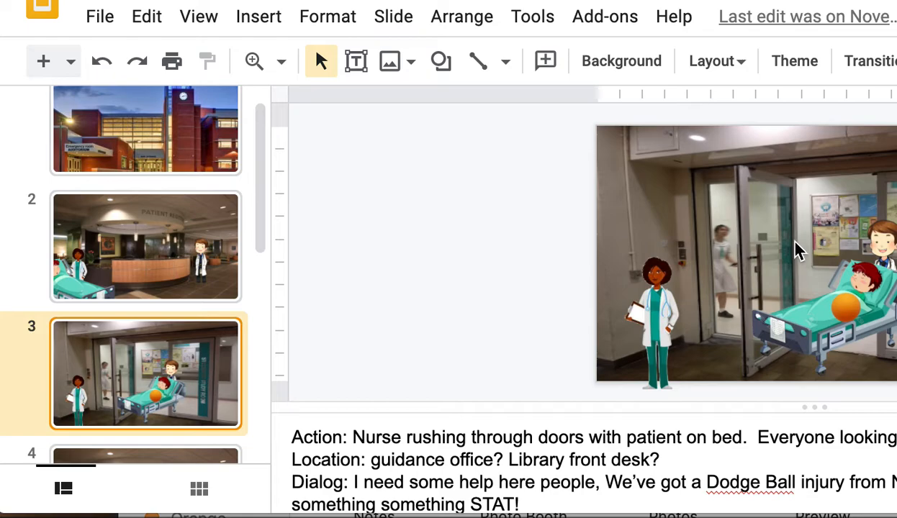
{"action": "mouse_move", "coordinate": [784, 262]}
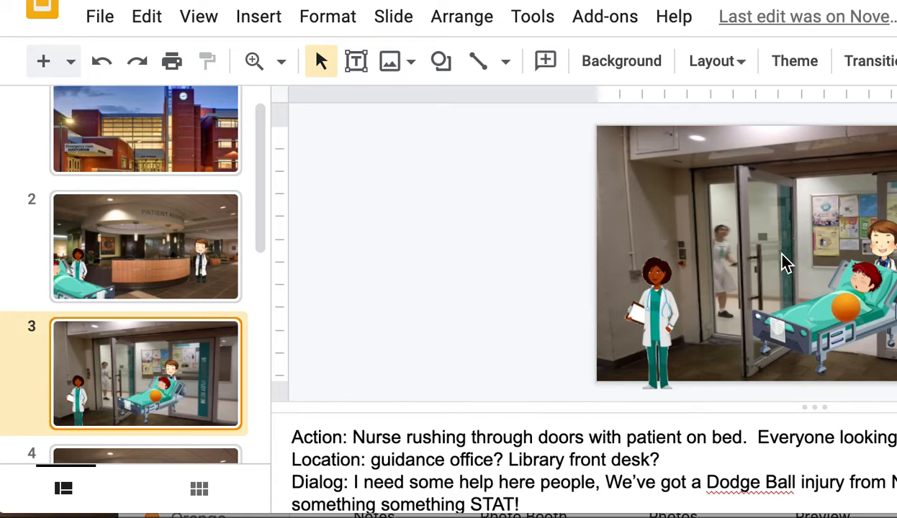
{"action": "mouse_move", "coordinate": [842, 219]}
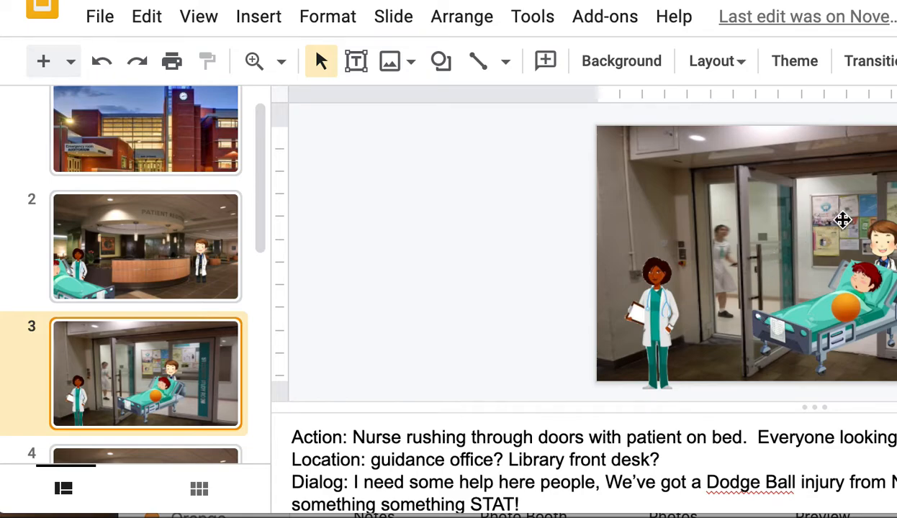
{"action": "mouse_move", "coordinate": [745, 180]}
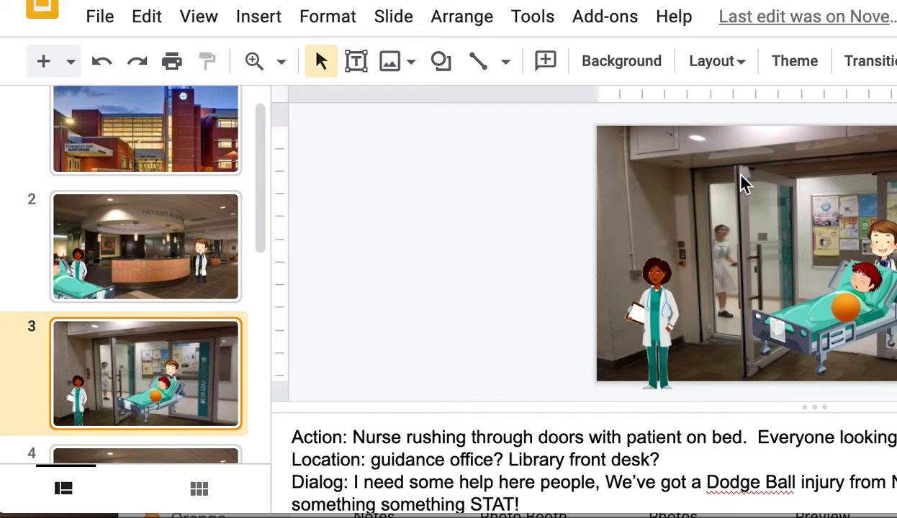
{"action": "mouse_move", "coordinate": [731, 273]}
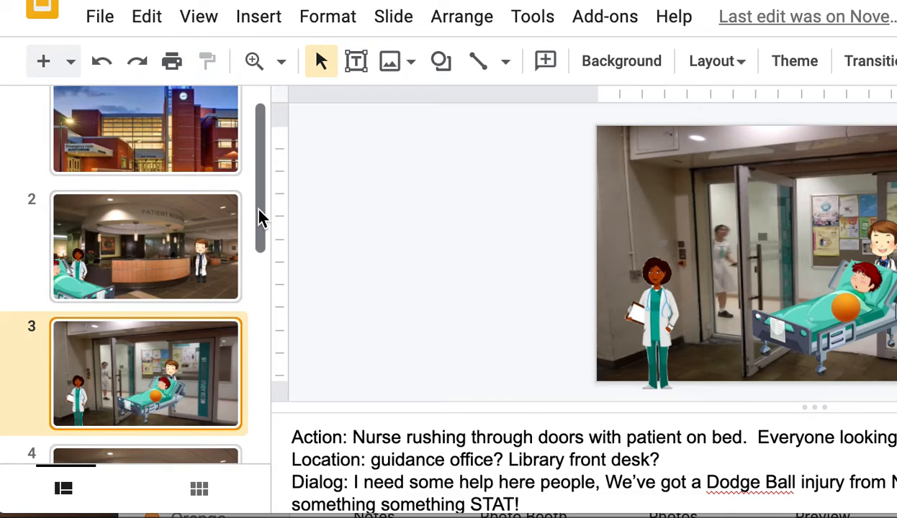
- On the doctor close-up slide, drag the cartoon doctor to the right edge behind the bed
{"action": "left_click", "coordinate": [146, 289]}
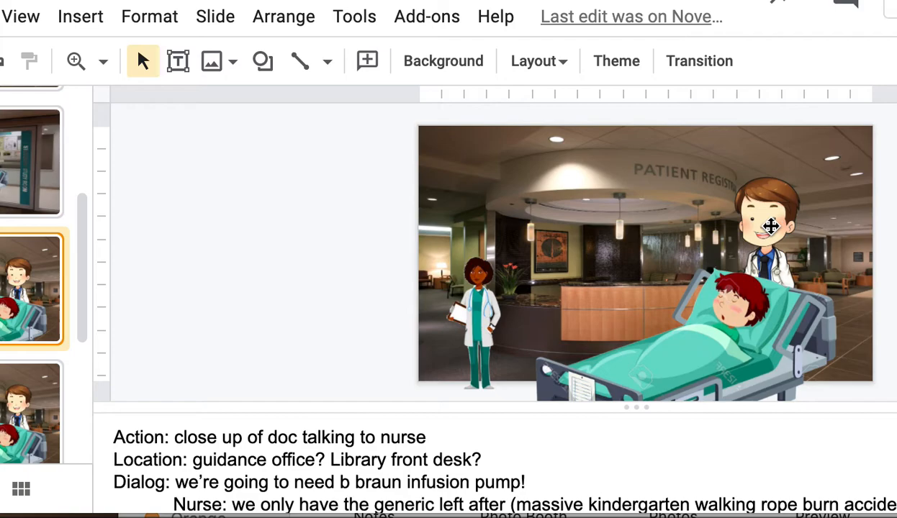
{"action": "left_click", "coordinate": [770, 228]}
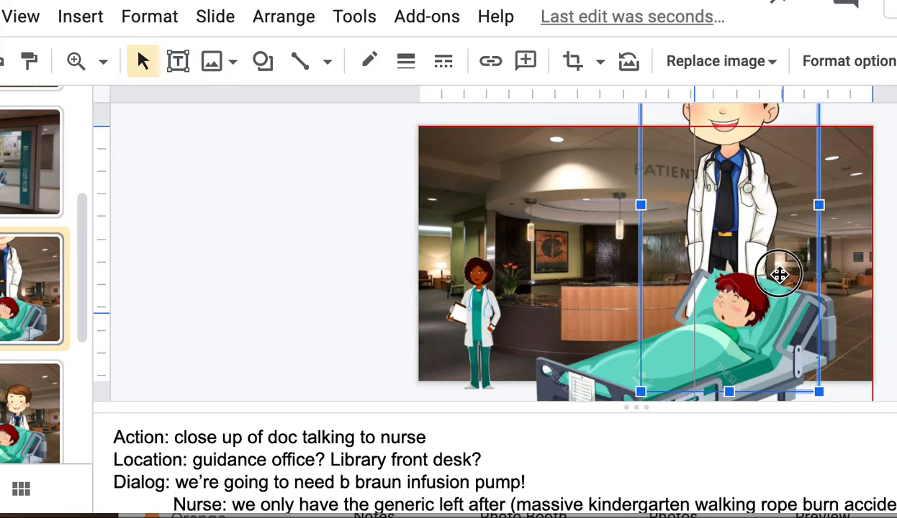
{"action": "left_click_drag", "start_coordinate": [780, 274], "coordinate": [806, 238]}
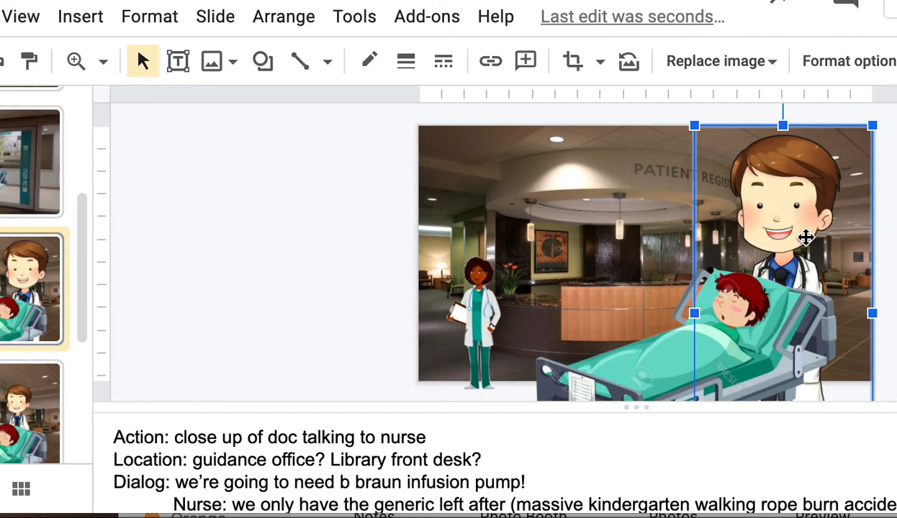
{"action": "mouse_move", "coordinate": [754, 233]}
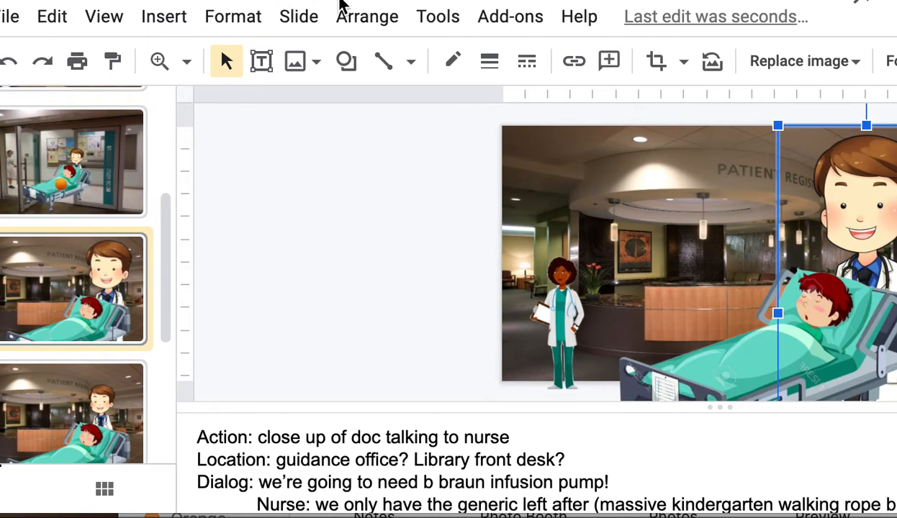
{"action": "left_click", "coordinate": [346, 61]}
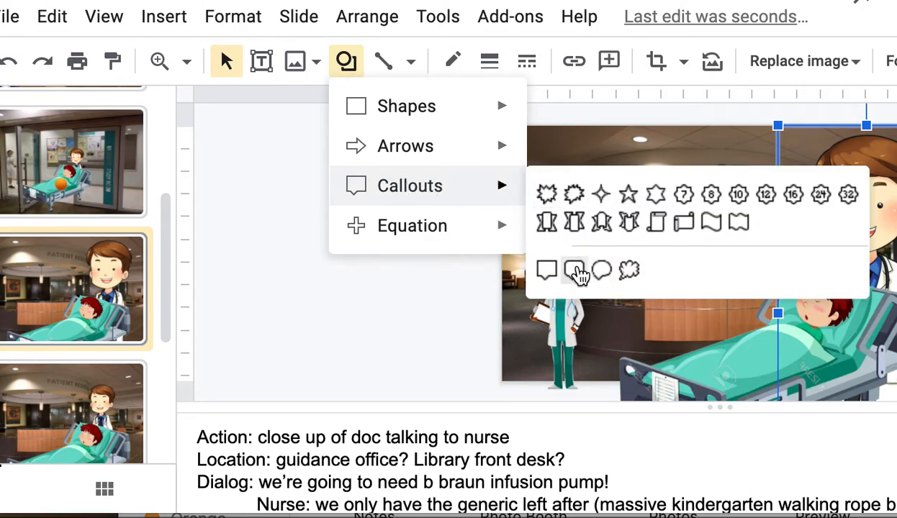
{"action": "mouse_move", "coordinate": [573, 270]}
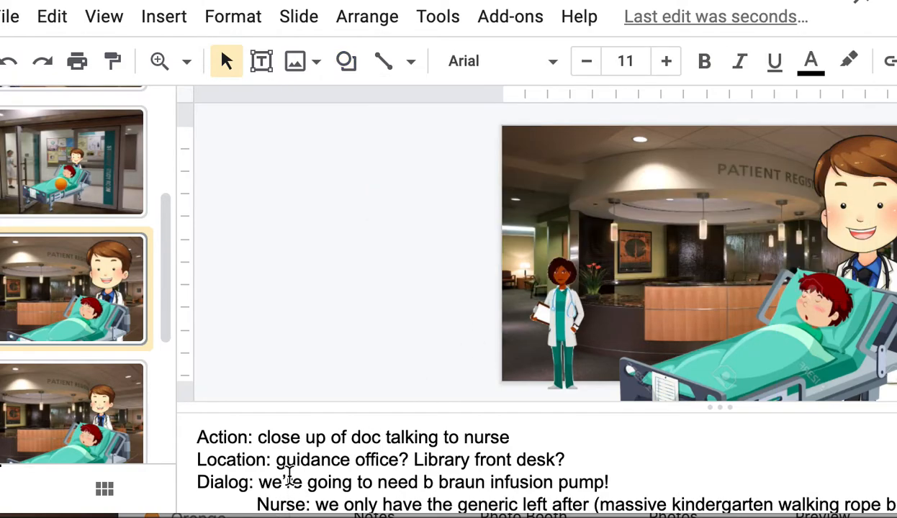
{"action": "scroll", "scroll_direction": "down", "scroll_amount": 3}
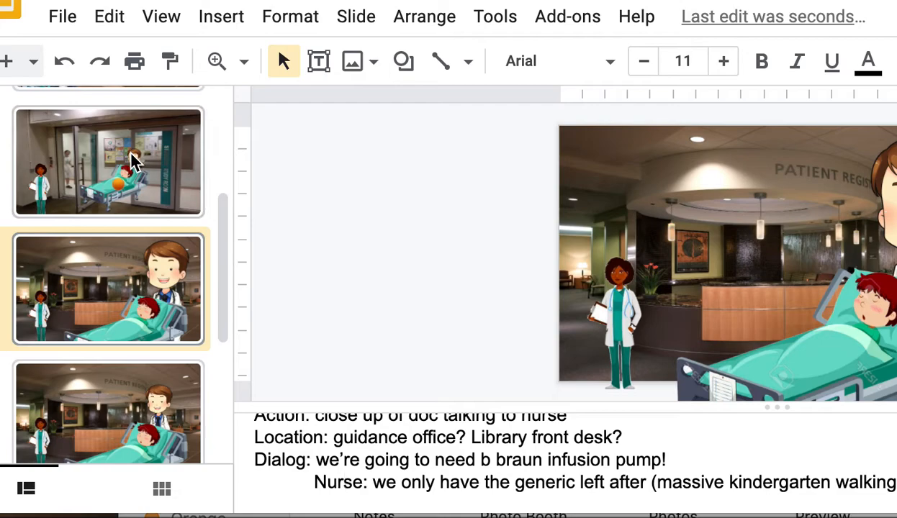
{"action": "left_click", "coordinate": [222, 16]}
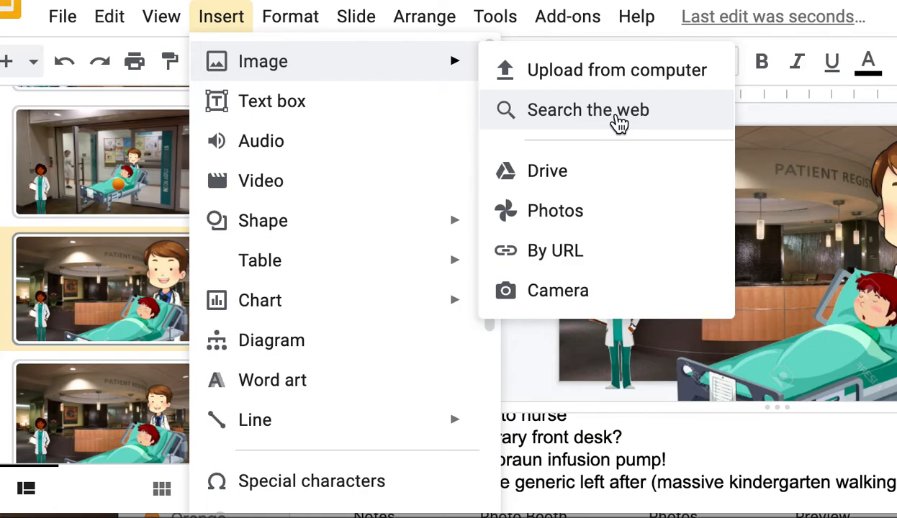
{"action": "mouse_move", "coordinate": [731, 281]}
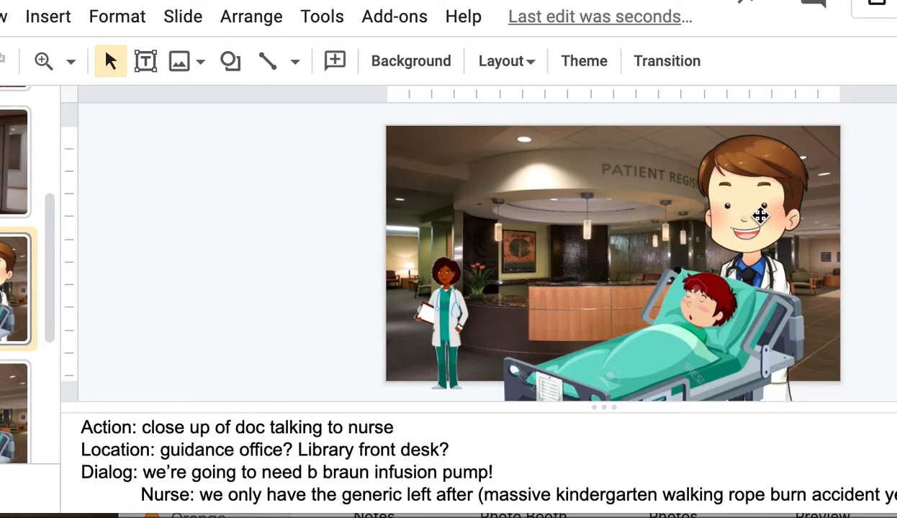
{"action": "mouse_move", "coordinate": [766, 213]}
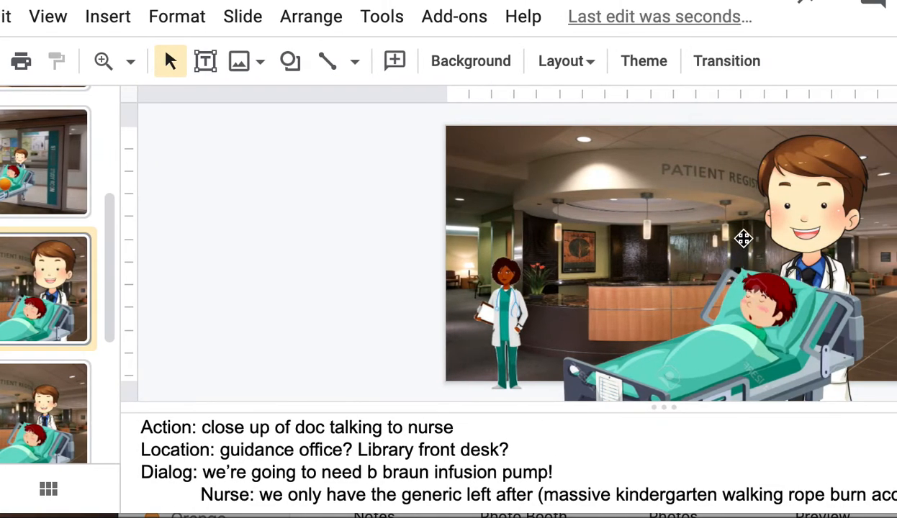
- Select the cartoon doctor image and start editing the shot's action note
{"action": "left_click", "coordinate": [107, 16]}
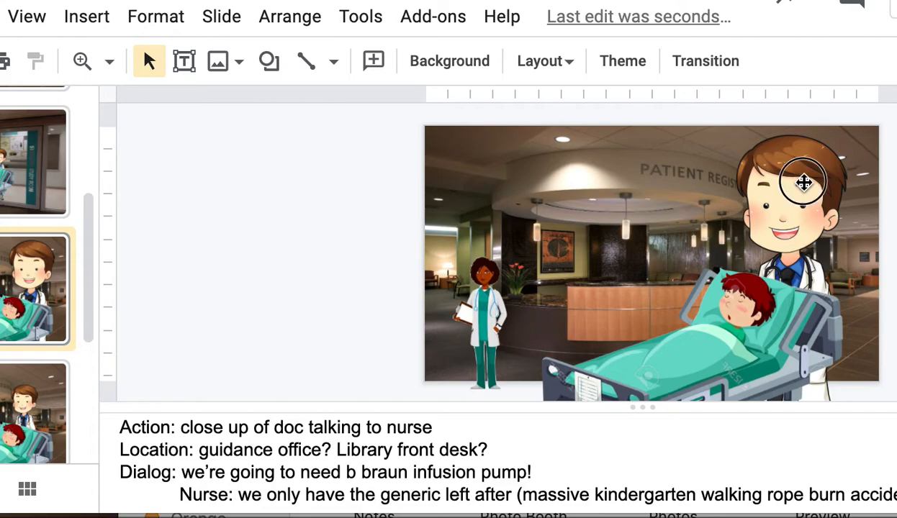
{"action": "left_click", "coordinate": [803, 181]}
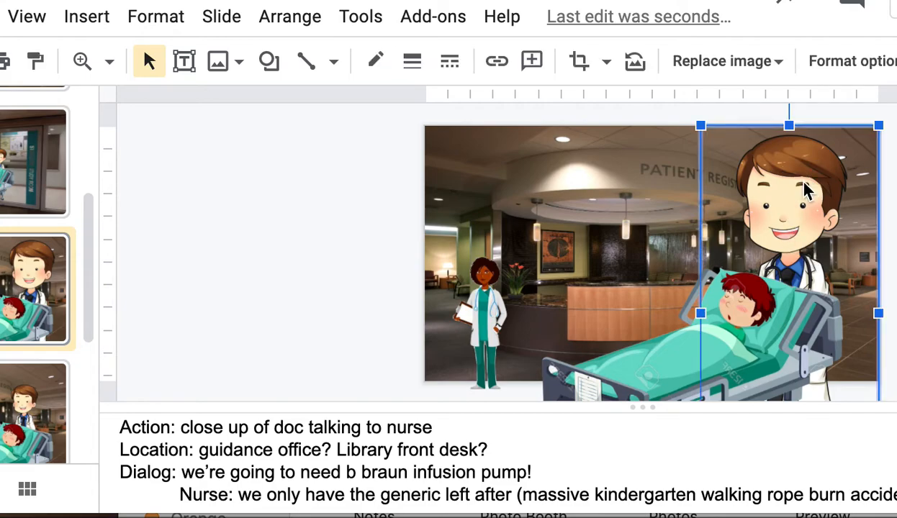
{"action": "mouse_move", "coordinate": [800, 251]}
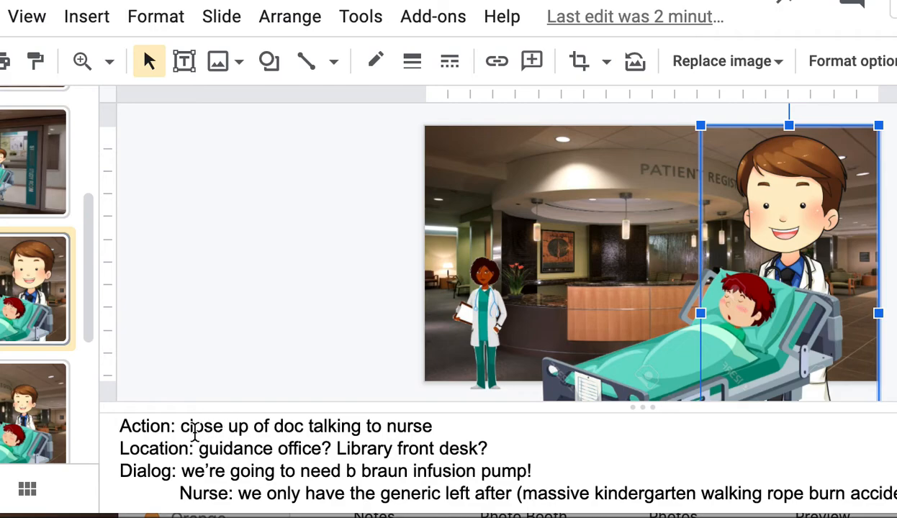
{"action": "double_click", "coordinate": [305, 426]}
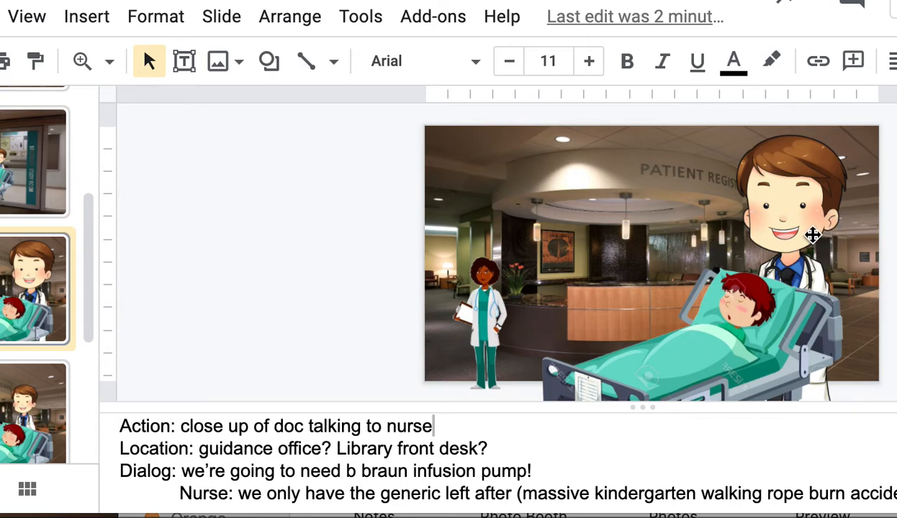
{"action": "mouse_move", "coordinate": [803, 211]}
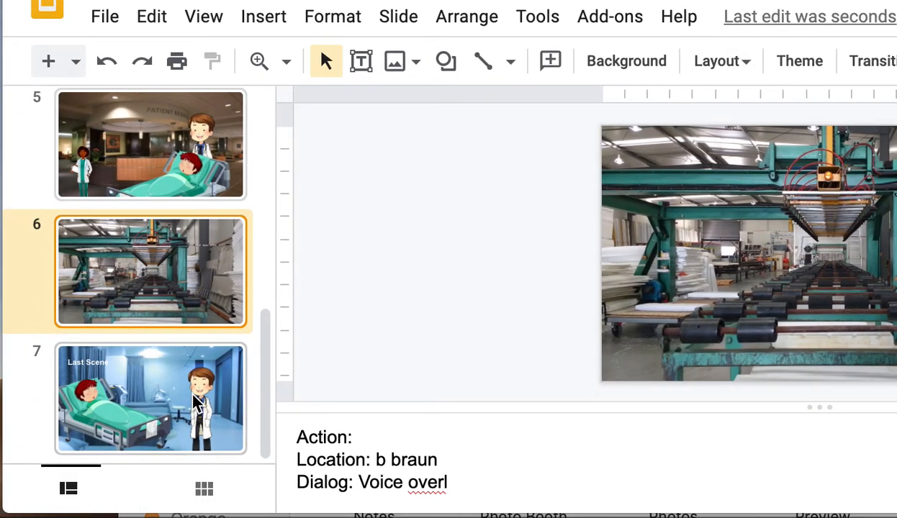
- On the Last Scene slide, highlight lines in its mic use, lighting and props notes
{"action": "left_click", "coordinate": [151, 399]}
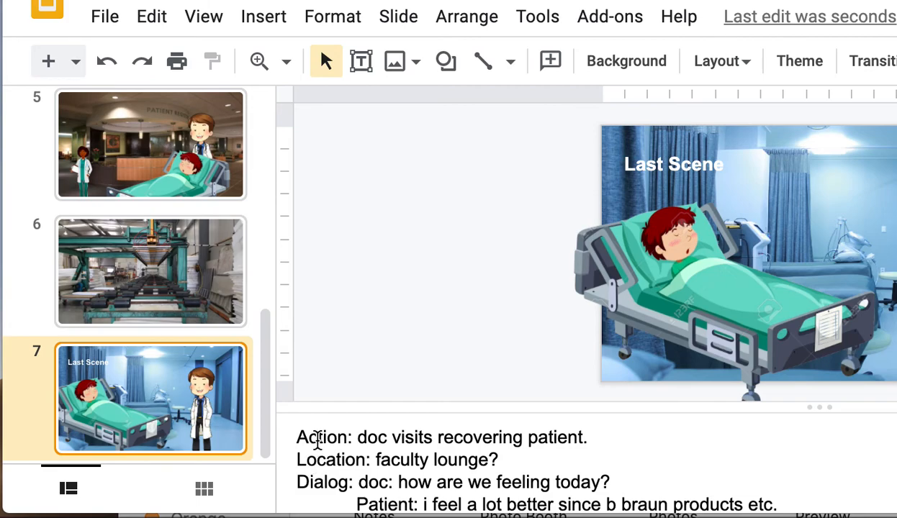
{"action": "left_click_drag", "start_coordinate": [296, 438], "coordinate": [498, 461]}
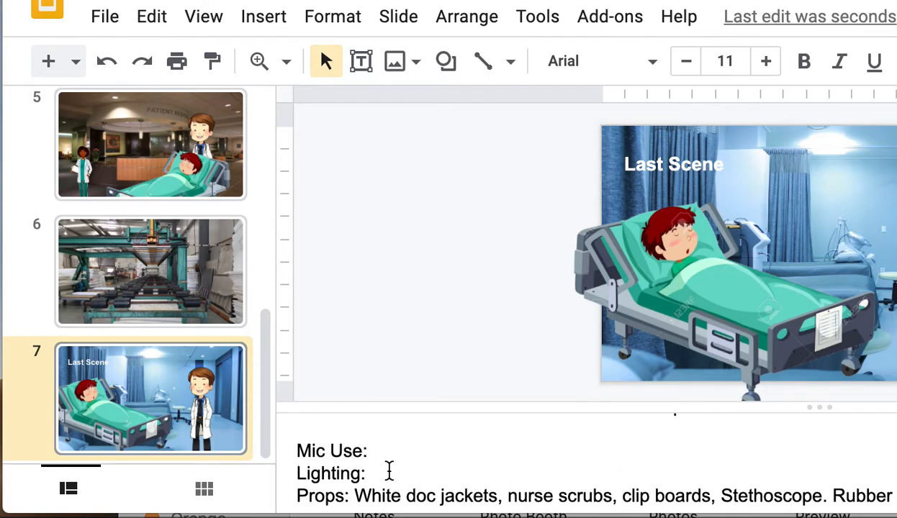
{"action": "left_click_drag", "start_coordinate": [354, 495], "coordinate": [835, 495]}
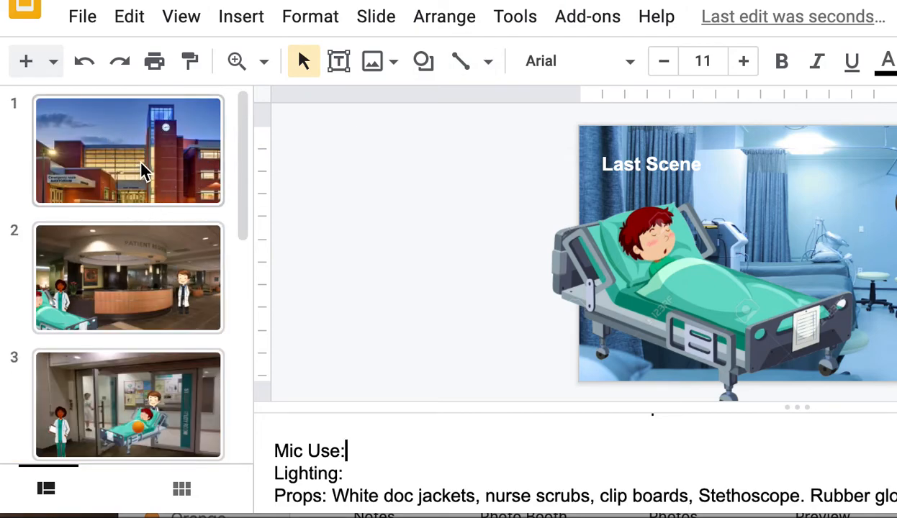
- Select the busy ER reception slide with the patient bed at the front desk
{"action": "left_click", "coordinate": [128, 280]}
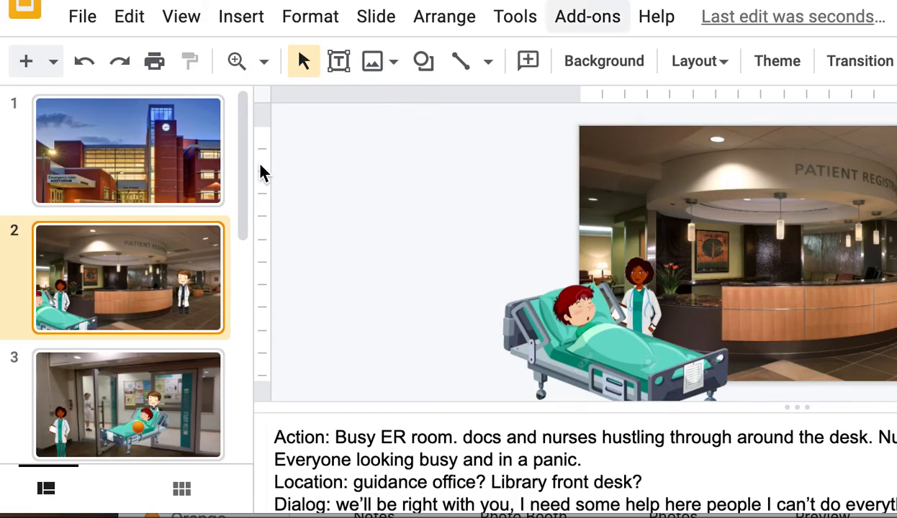
{"action": "mouse_move", "coordinate": [126, 229]}
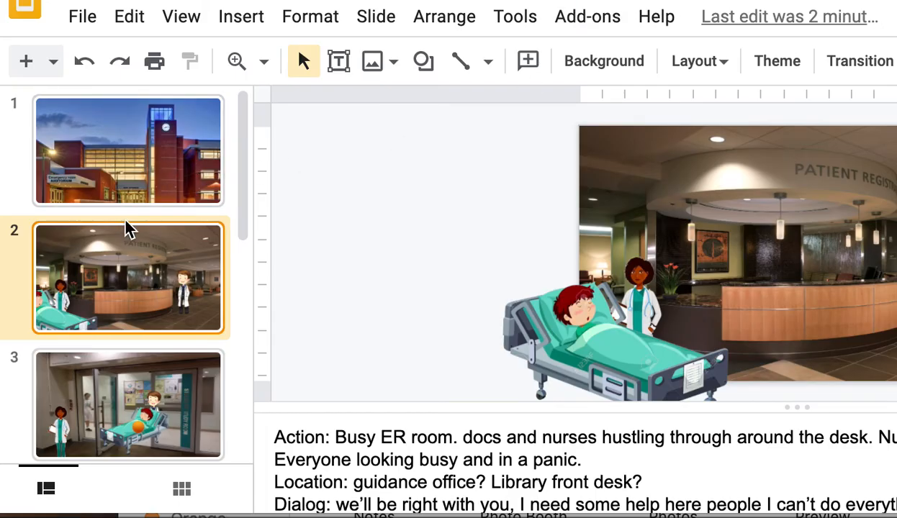